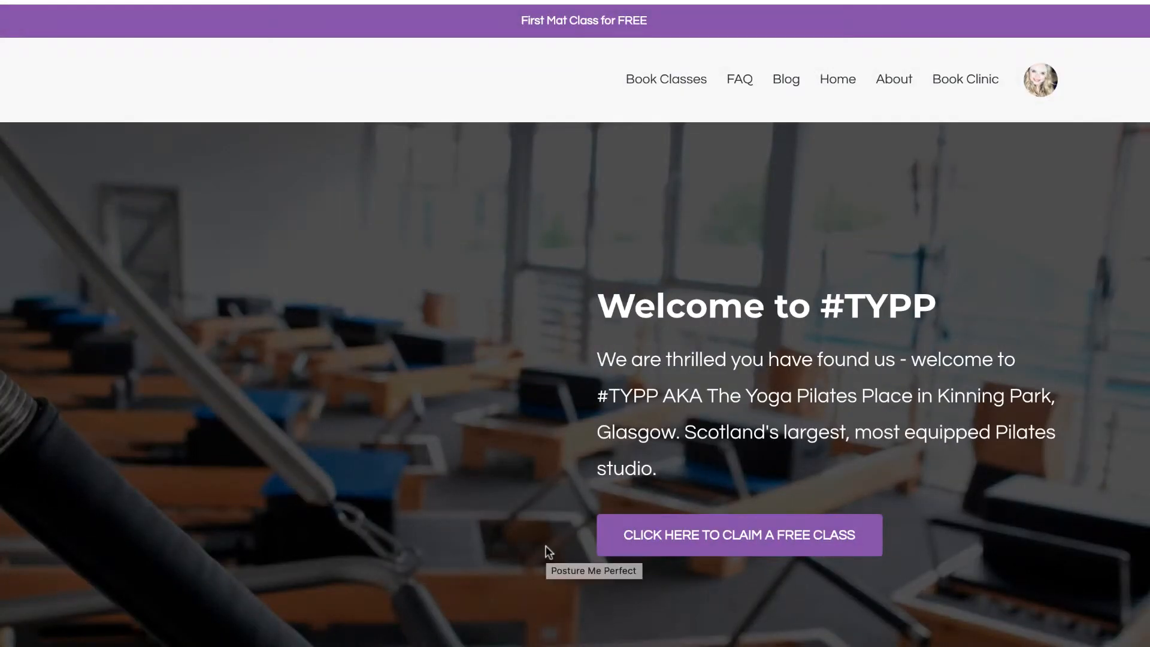
mouse_move(646, 106)
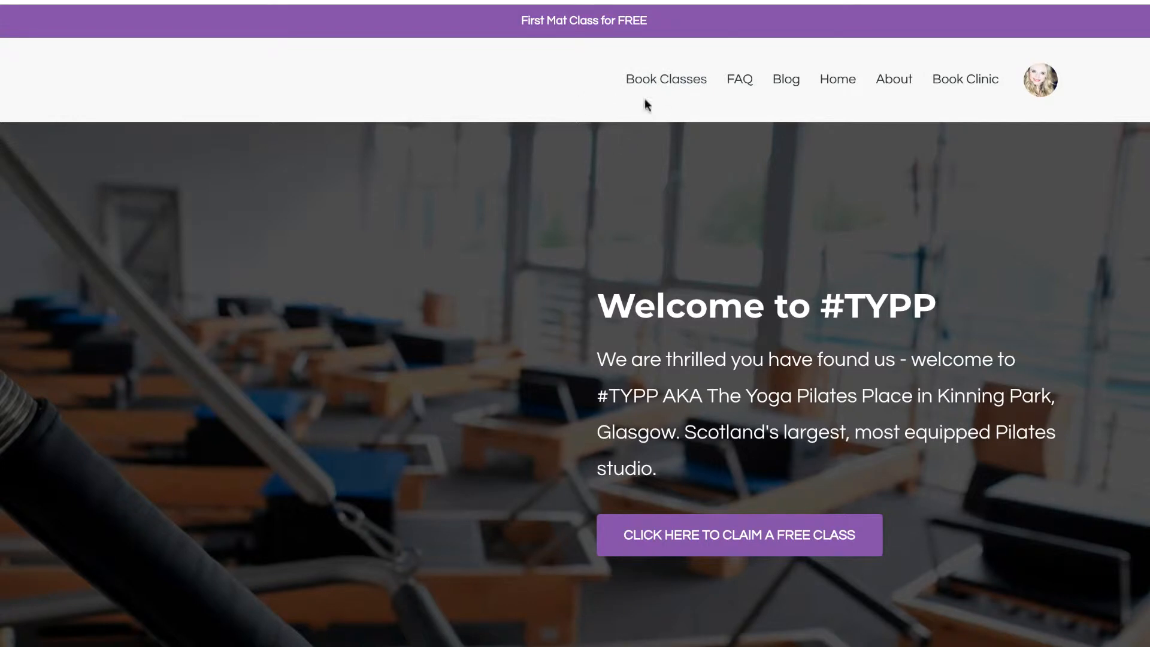
mouse_move(959, 91)
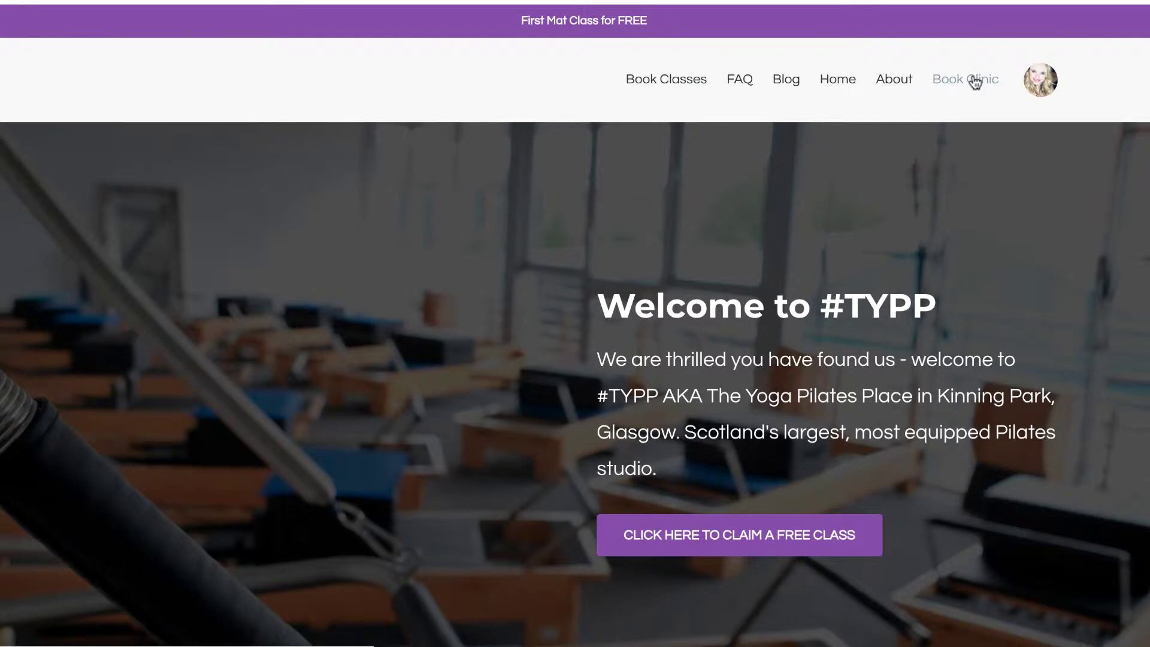
Load the Book Clinic page showing Cliniko's Select a location step.
click(964, 79)
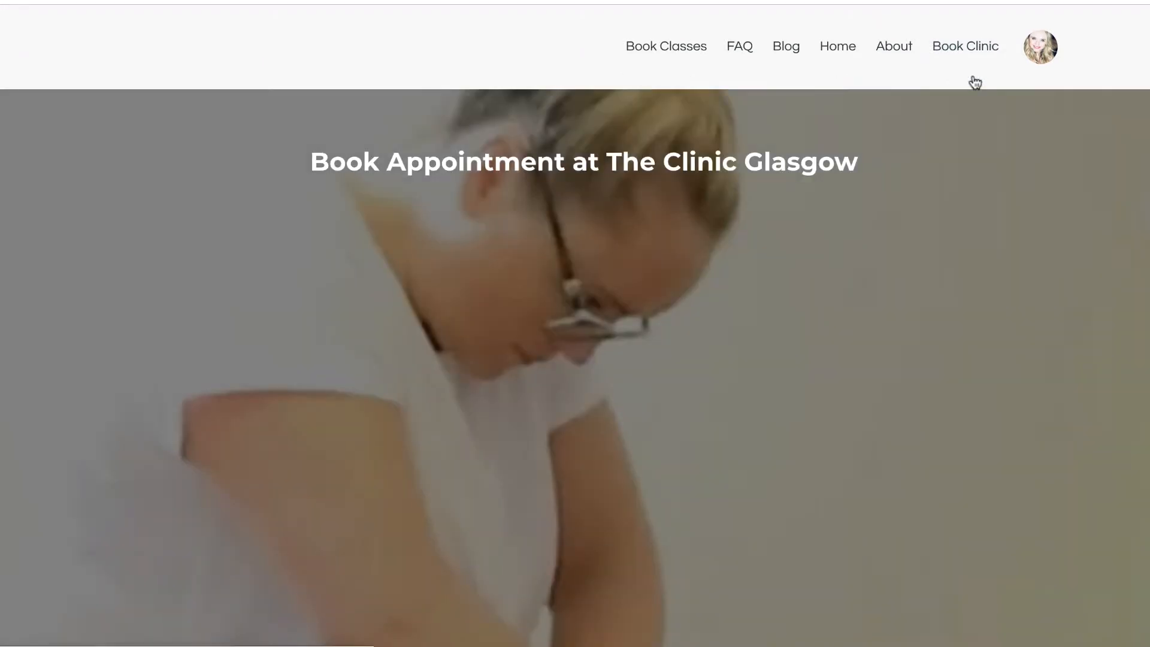
click(965, 45)
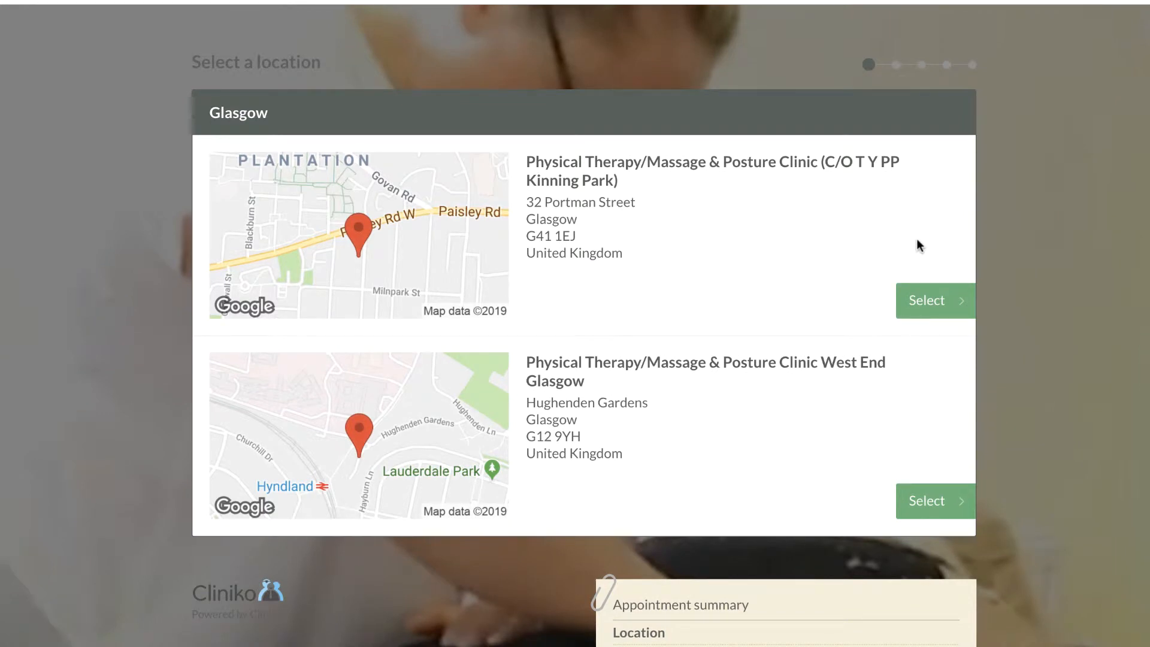
mouse_move(597, 137)
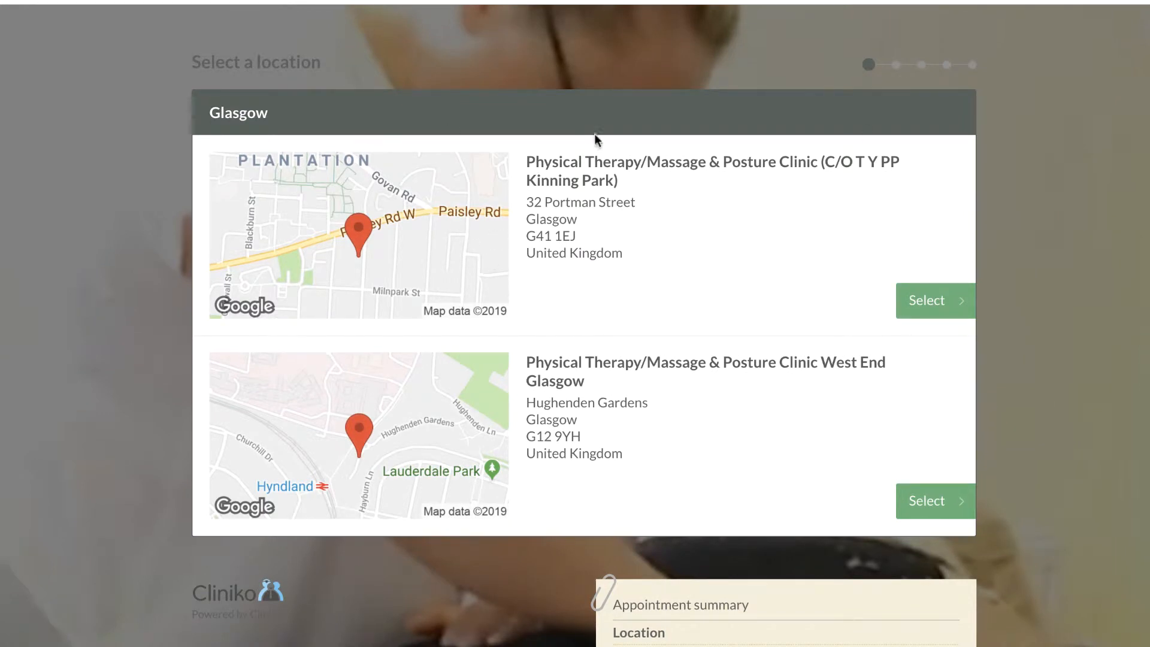
mouse_move(924, 349)
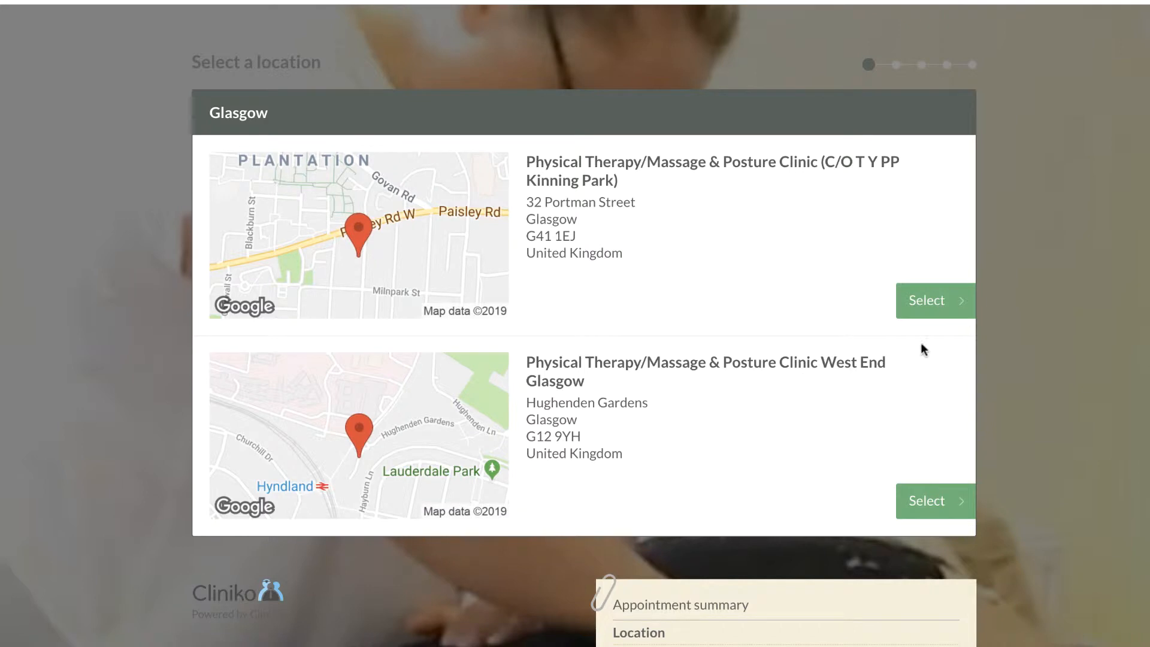
Choose the Kinning Park clinic and the Kick Start Pilates Fundamentals Session on the Reformer.
click(927, 300)
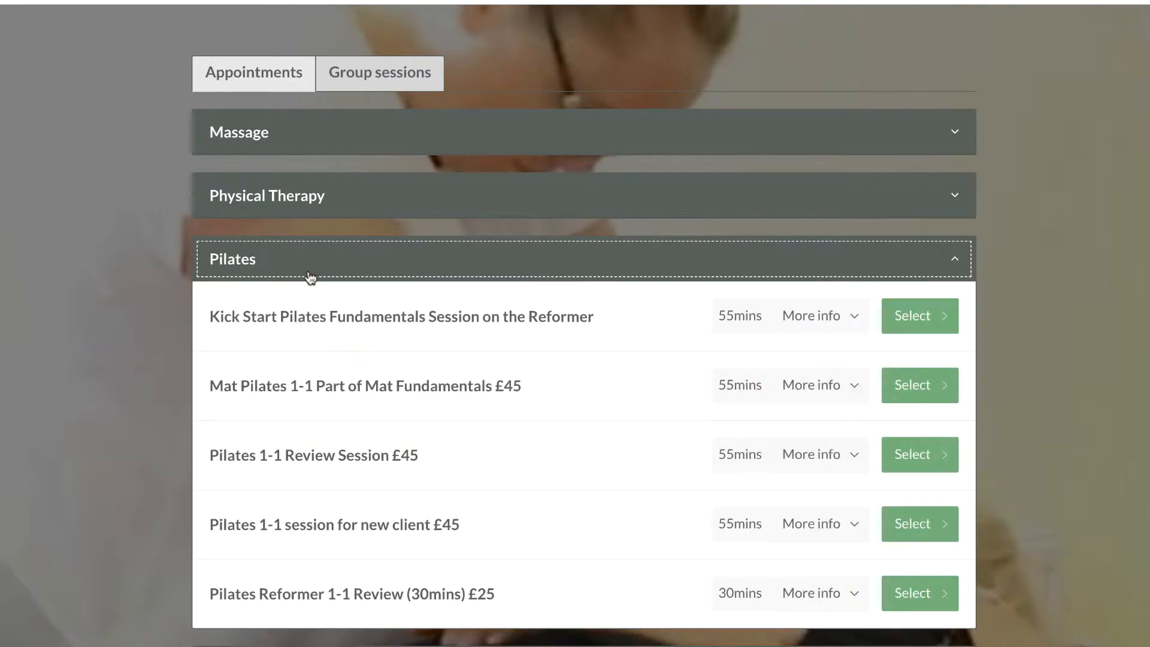
scroll(down, 3)
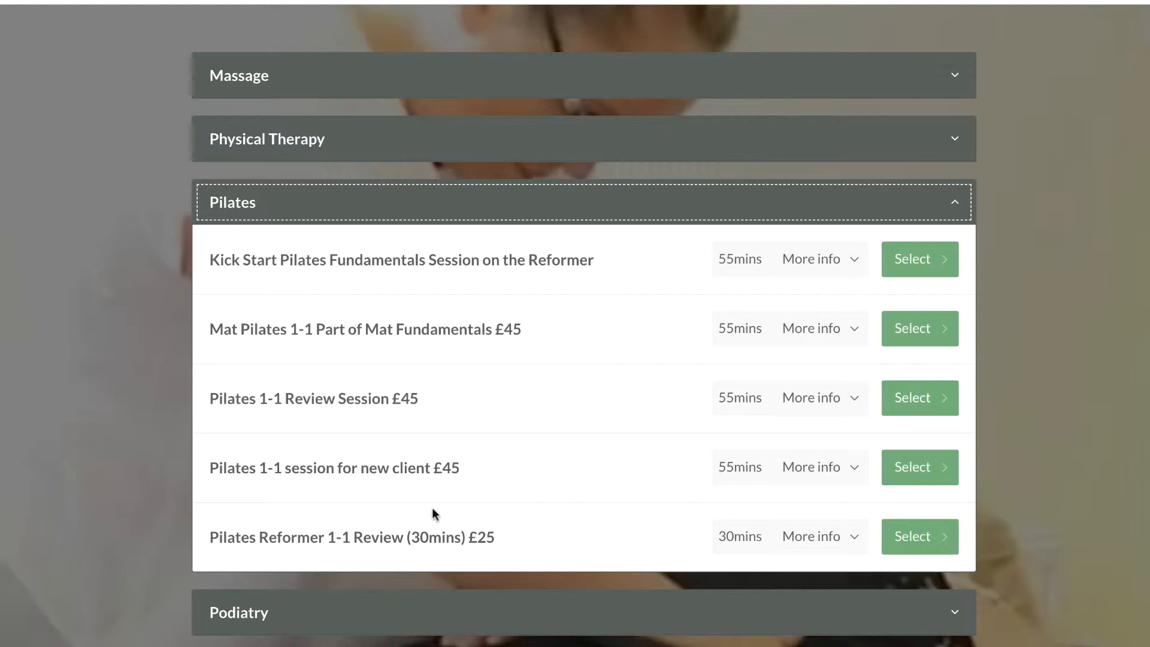
mouse_move(369, 254)
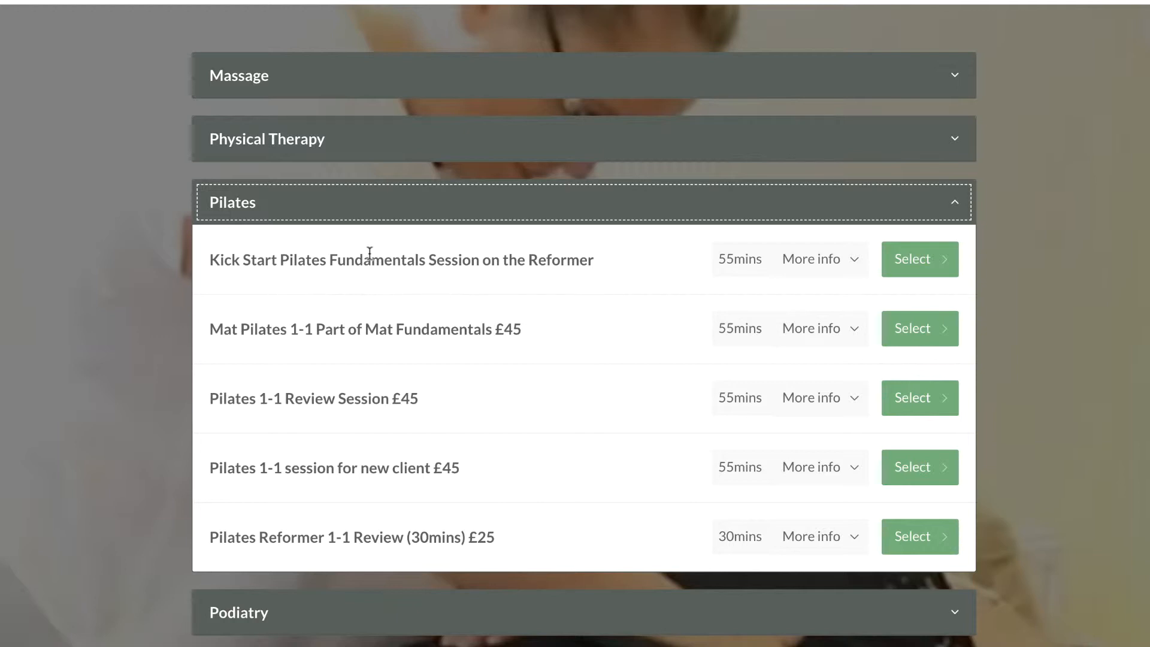
mouse_move(920, 262)
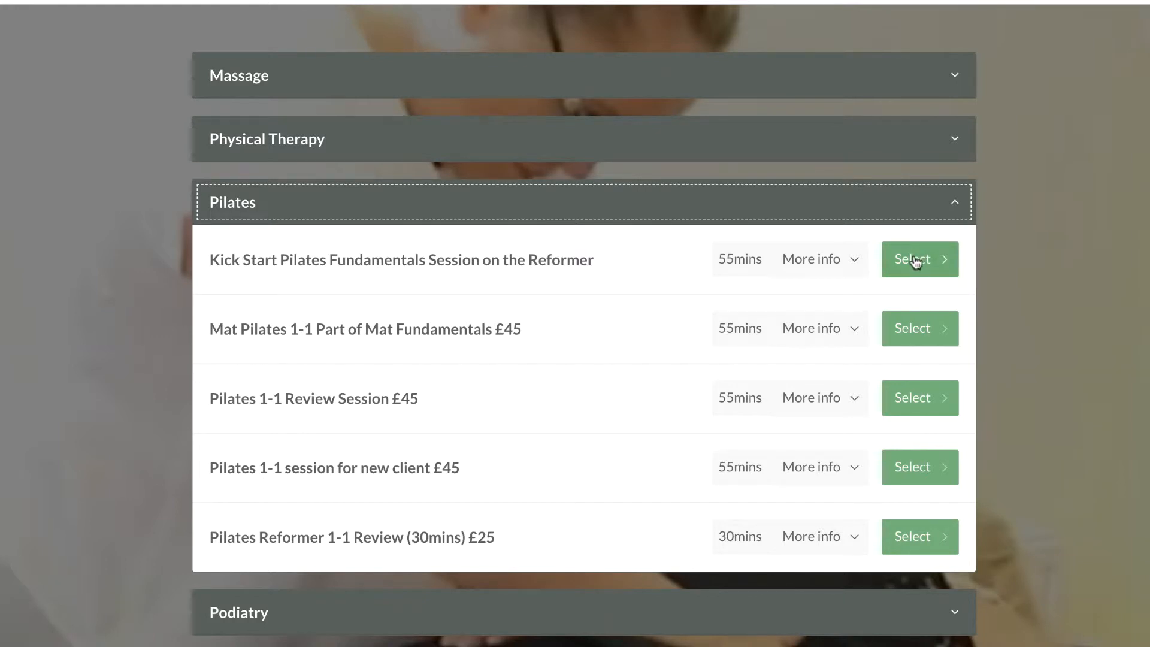
click(920, 259)
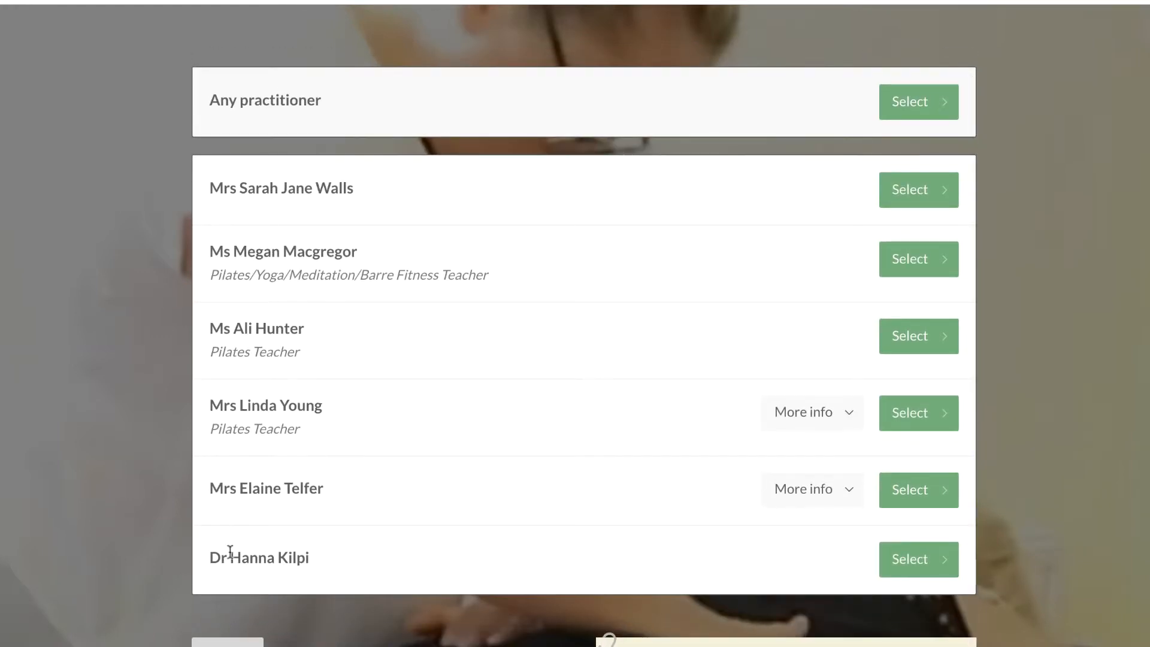
mouse_move(691, 255)
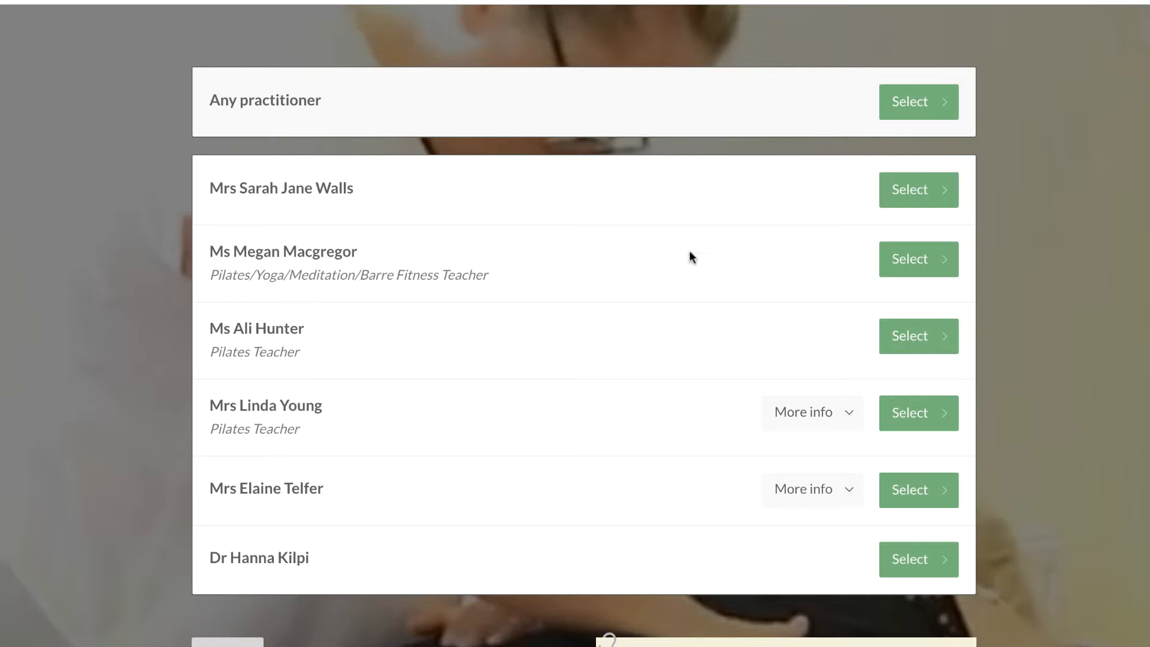
mouse_move(303, 136)
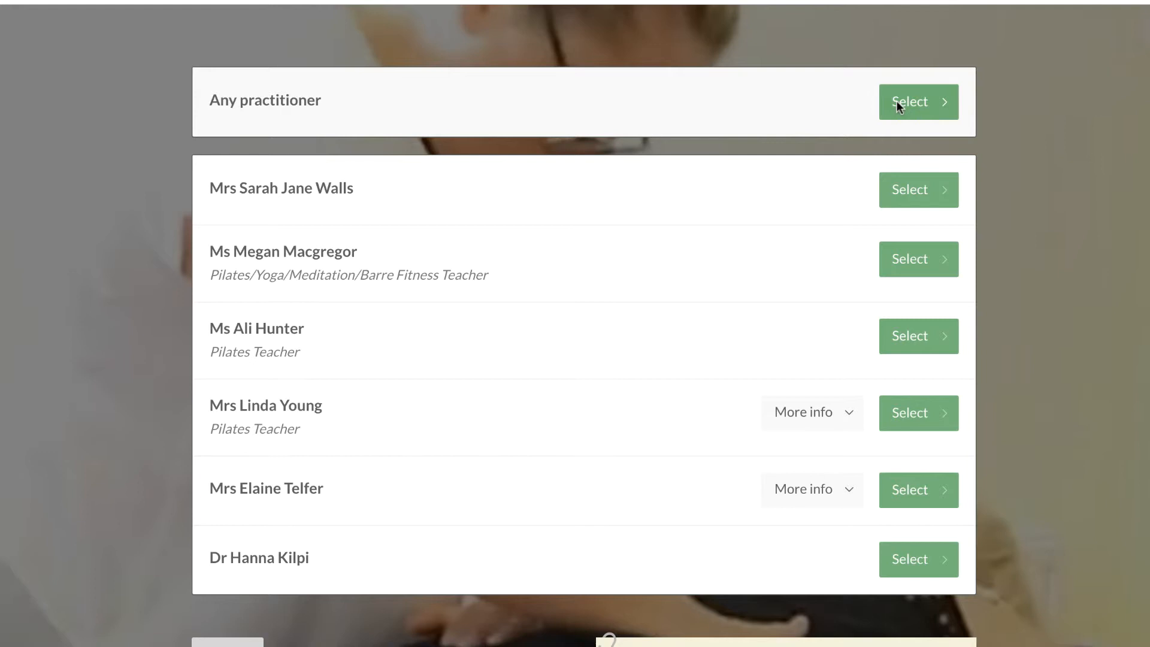
Choose Any practitioner so the June 2019 time slots appear.
click(919, 101)
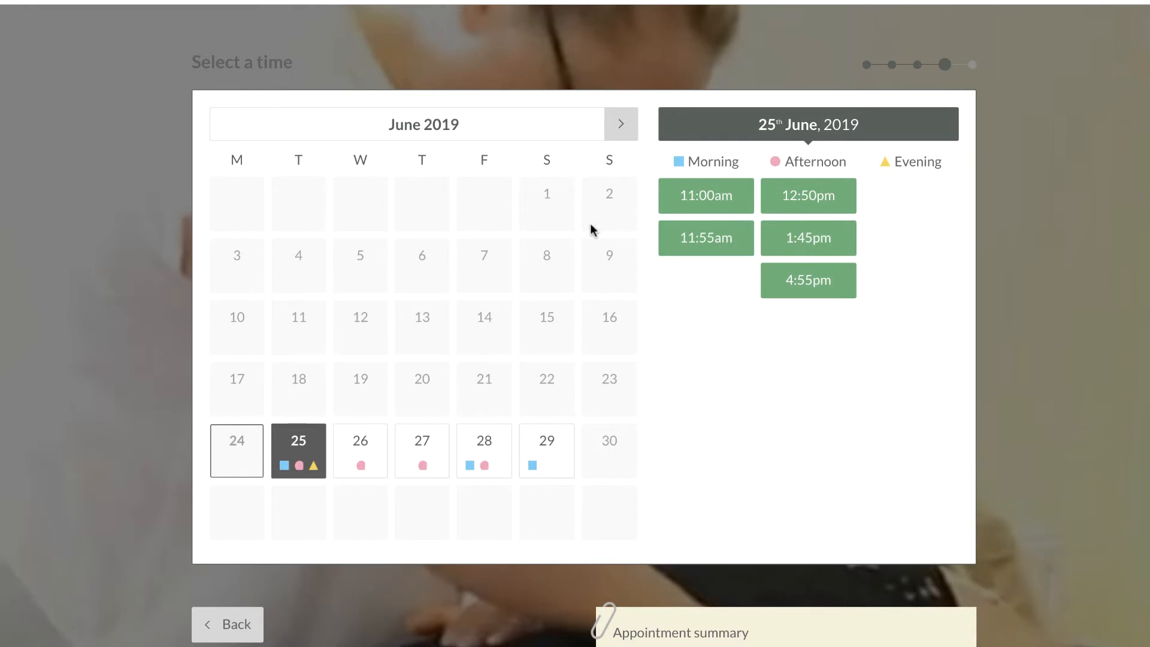
Move to July 2019, pick a slot on 10 July and scroll the Your Information form to Book appointment.
click(620, 123)
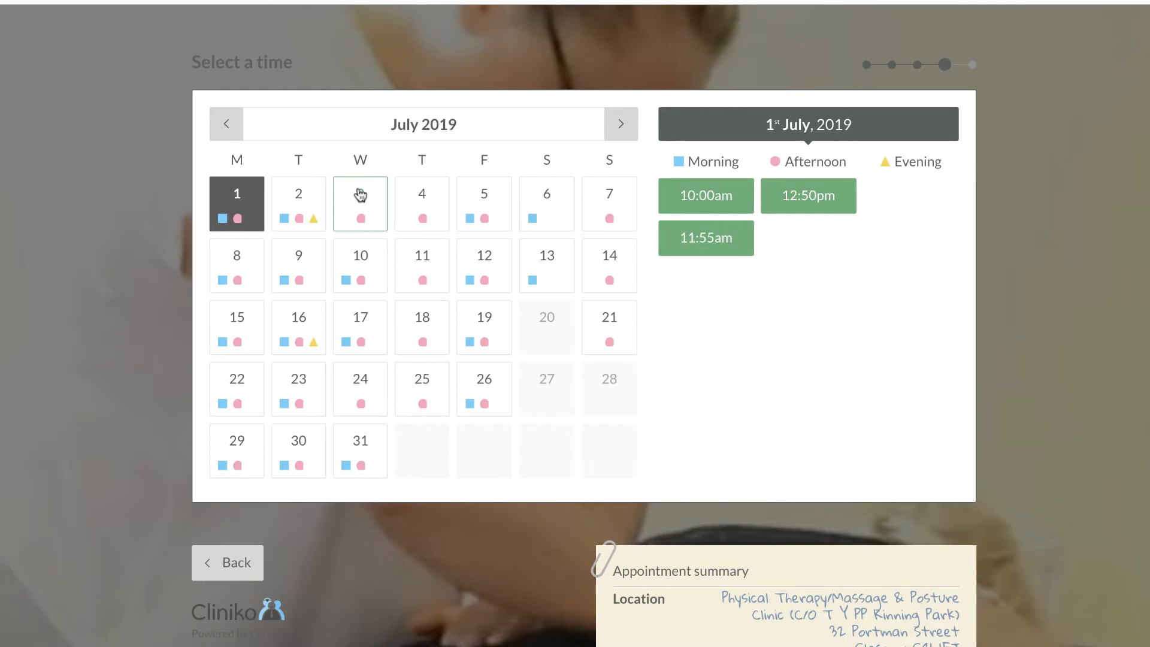
mouse_move(350, 288)
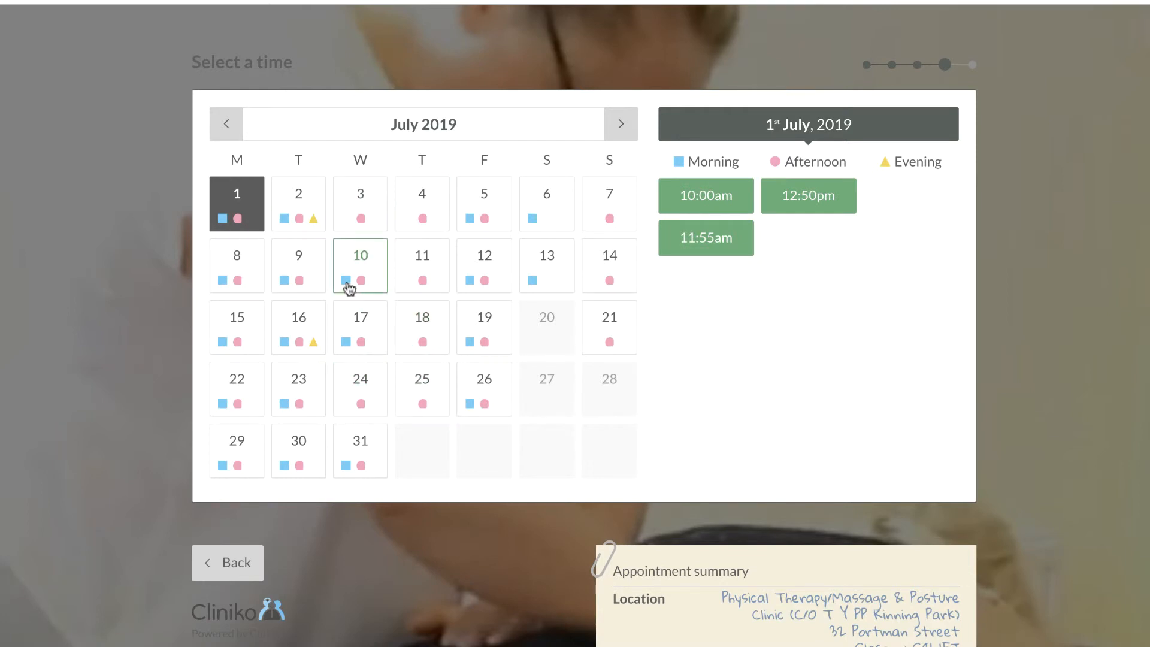
click(360, 265)
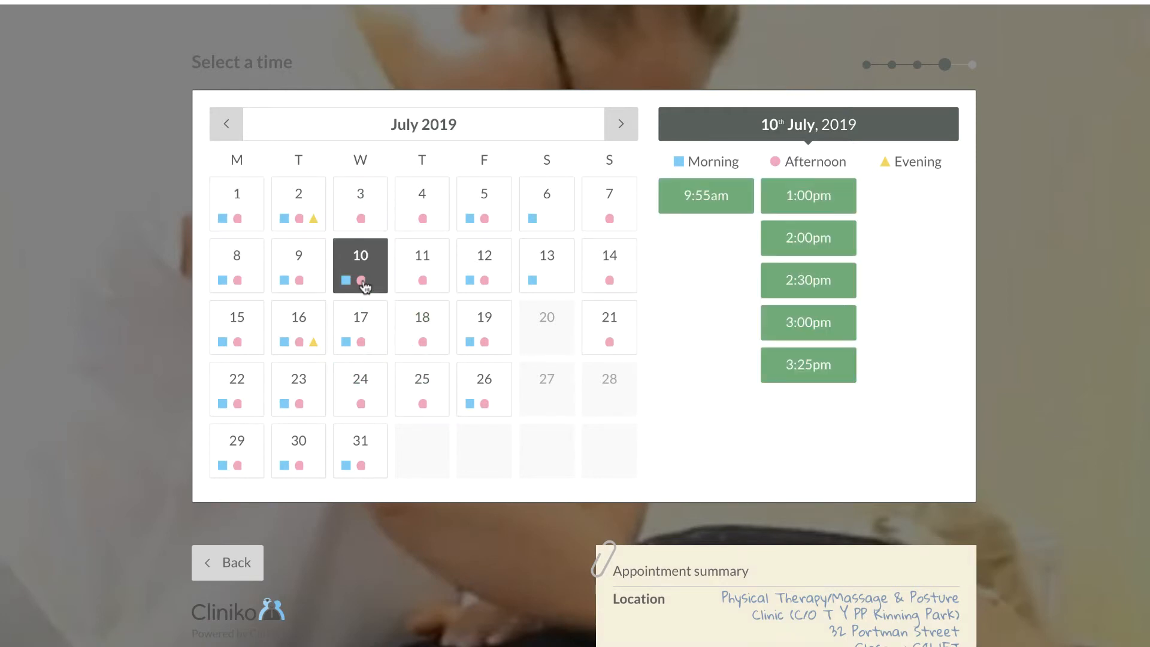
mouse_move(833, 353)
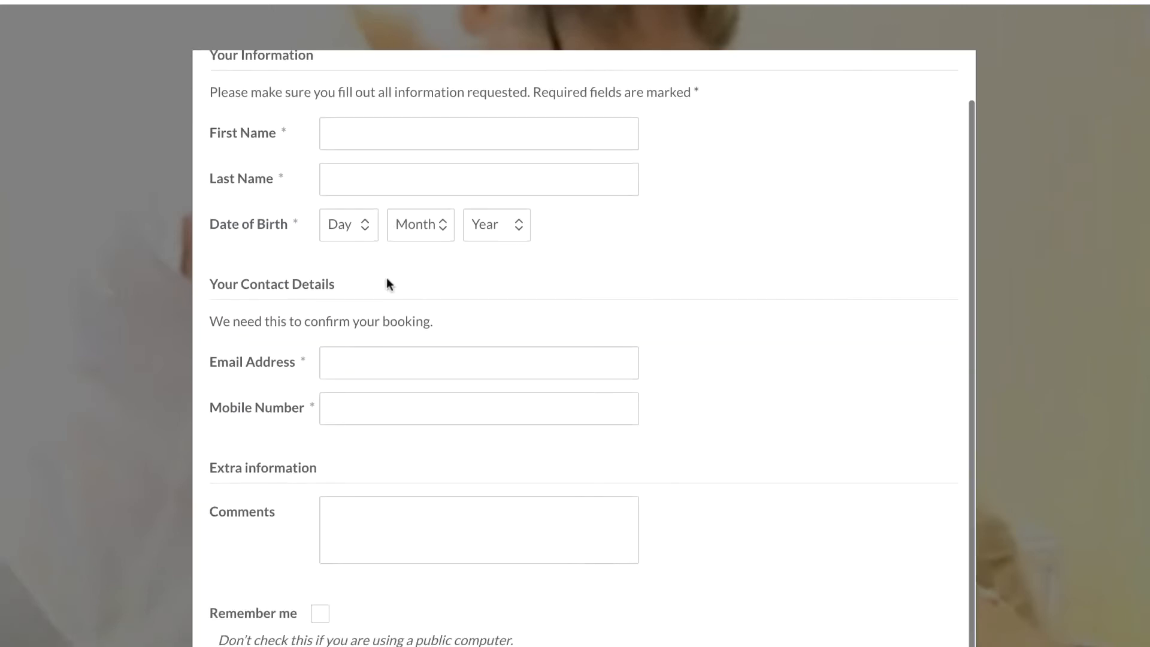
scroll(down, 3)
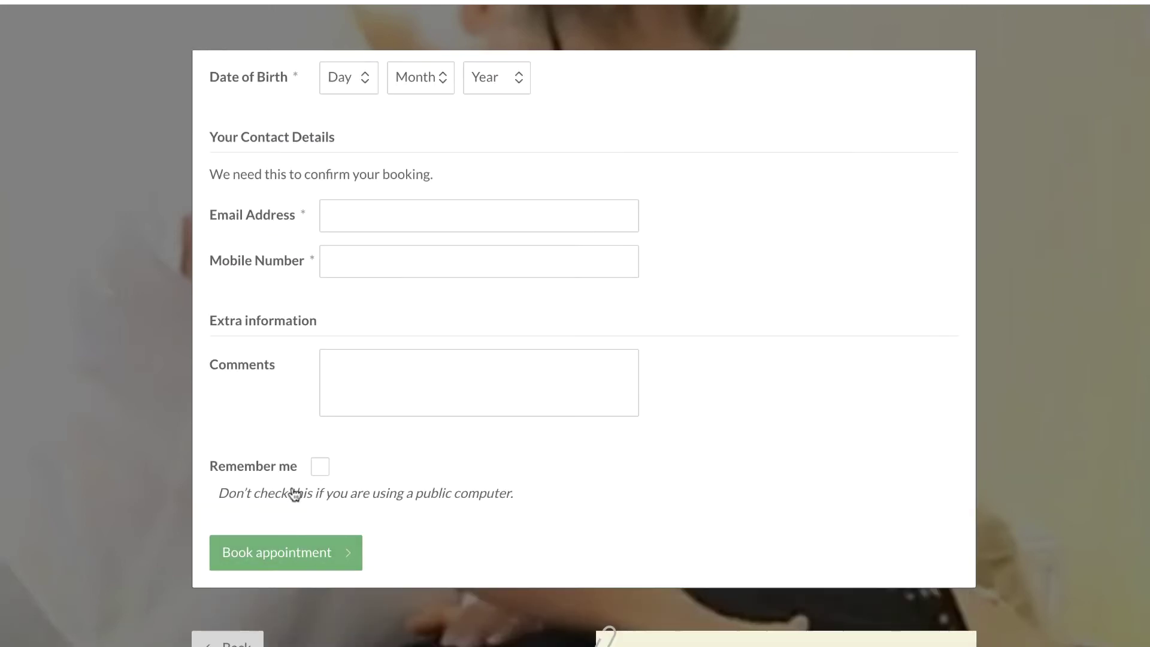
mouse_move(283, 540)
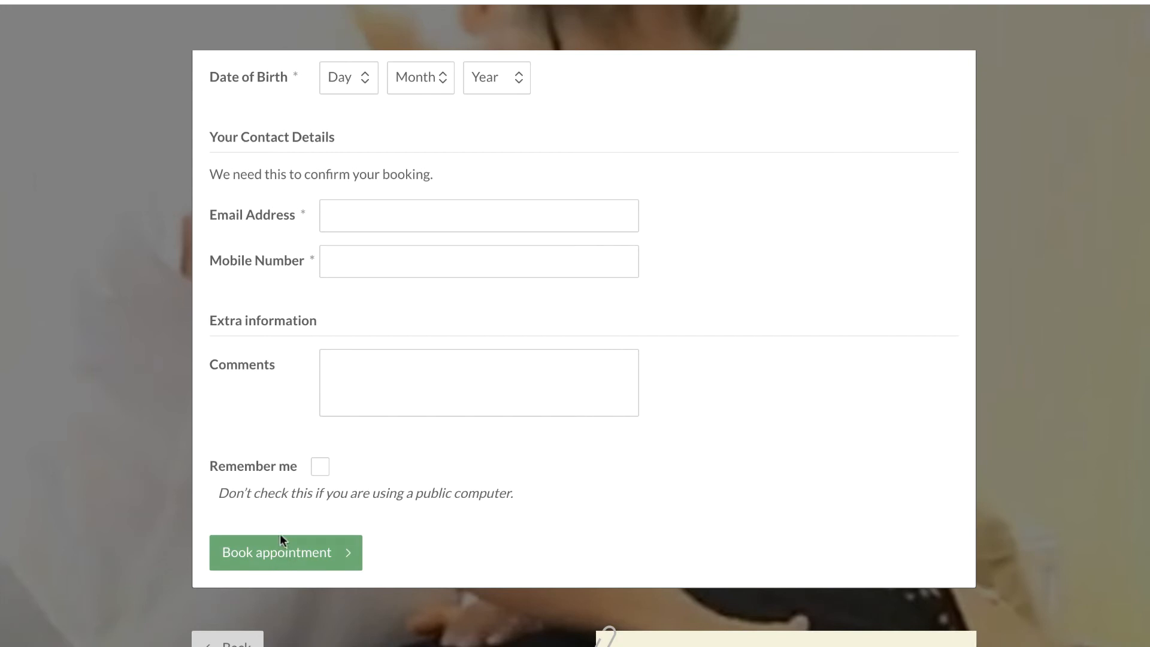